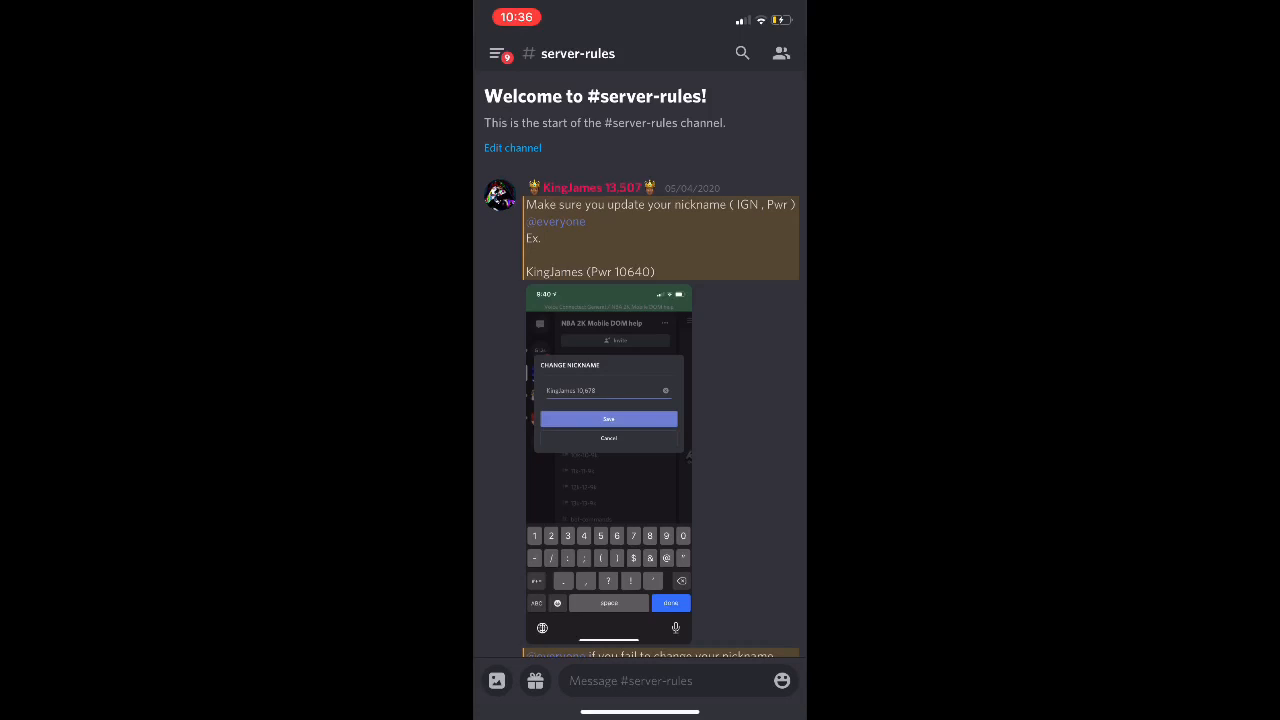
Scroll past the #server-rules nickname instructions to reveal the server's channel list.
scroll("down", 3)
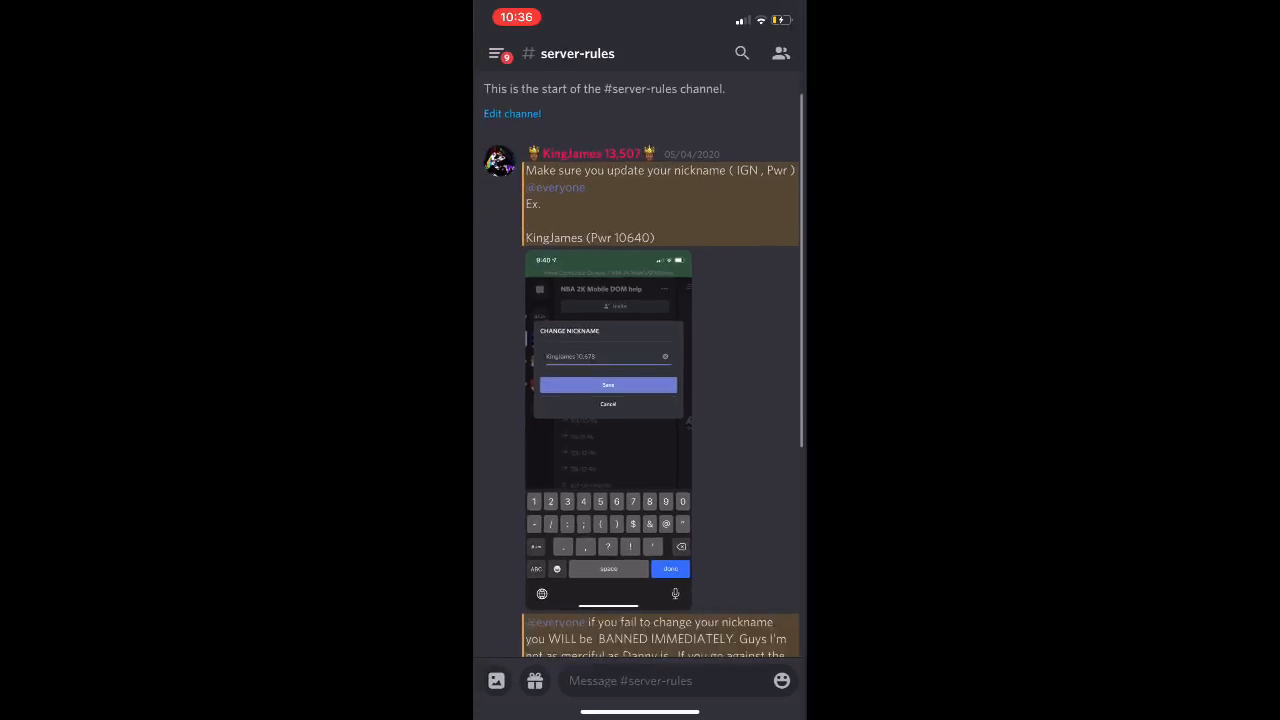
scroll("down", 3)
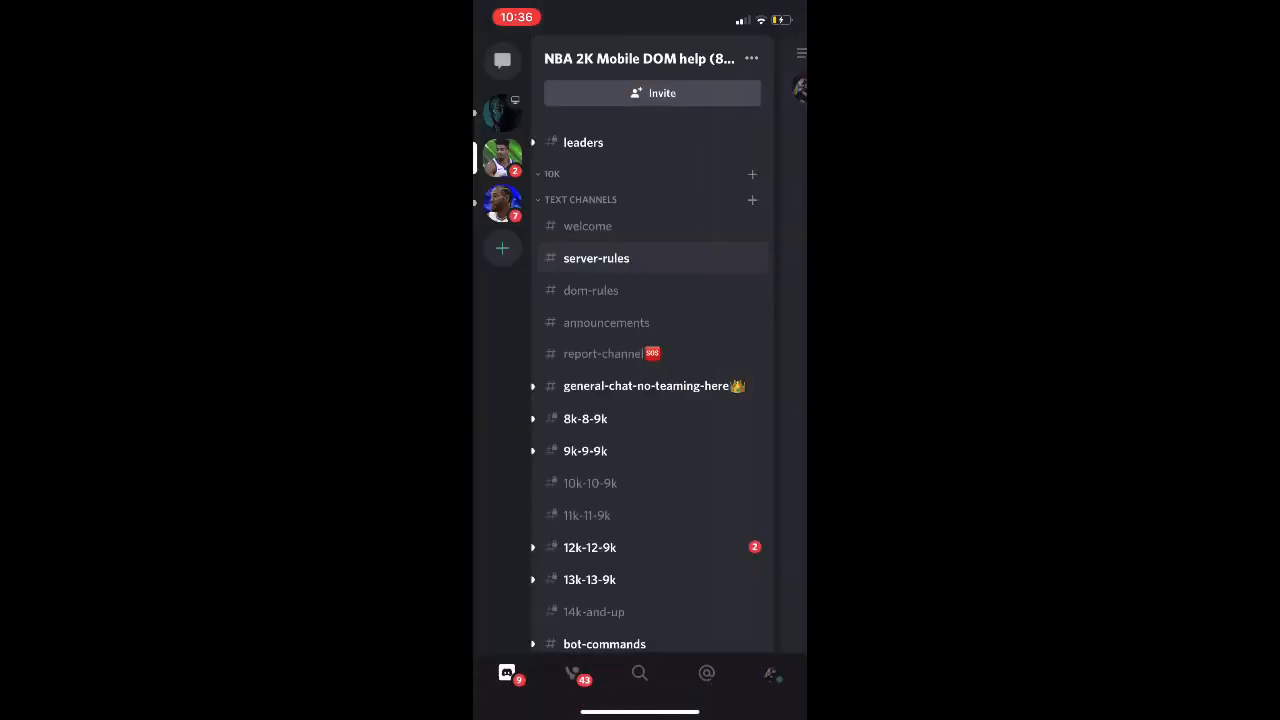
Open, close and reopen the NBA 2K Mobile DOM help server menu, ending in #dom-rules.
left_click(640, 58)
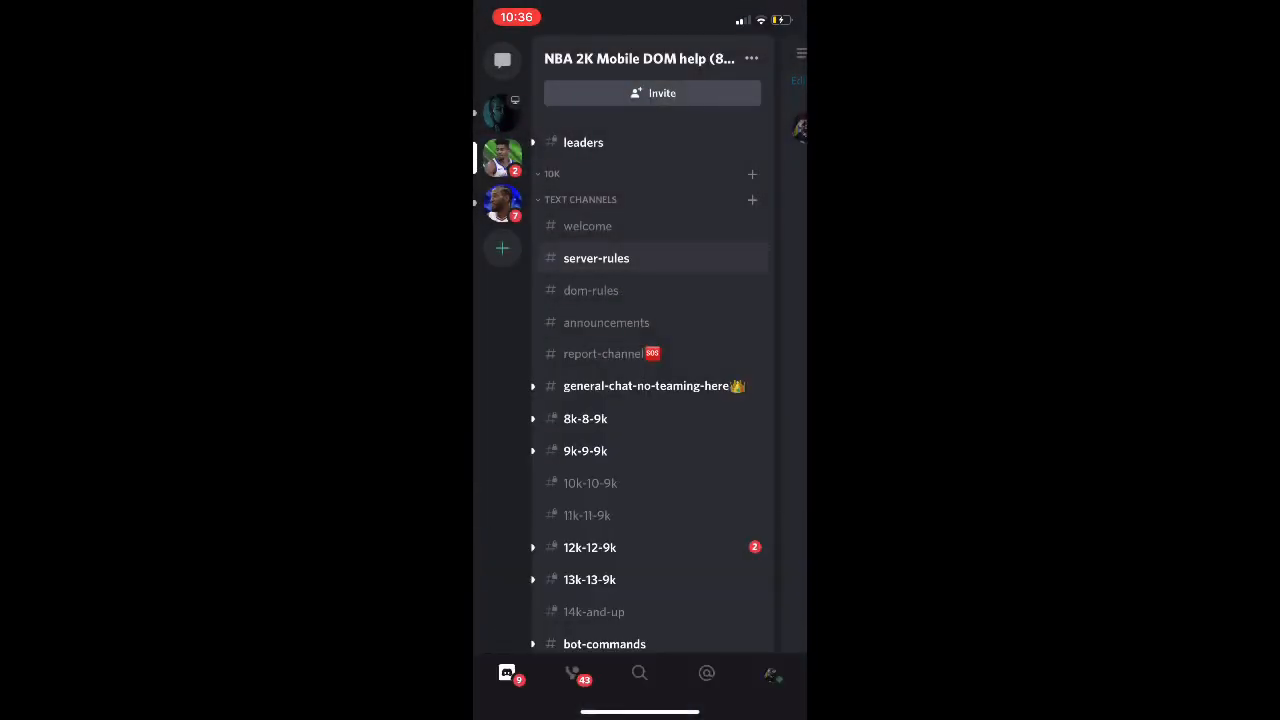
scroll("down", 3)
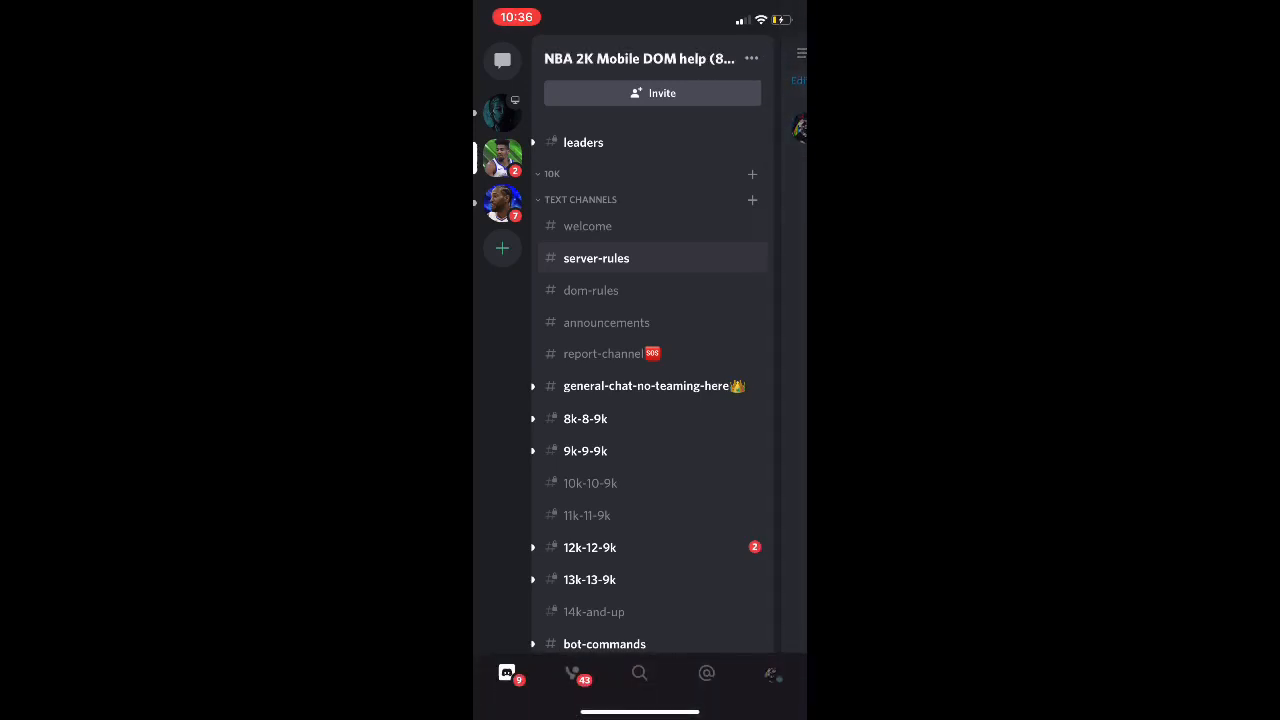
left_click(640, 58)
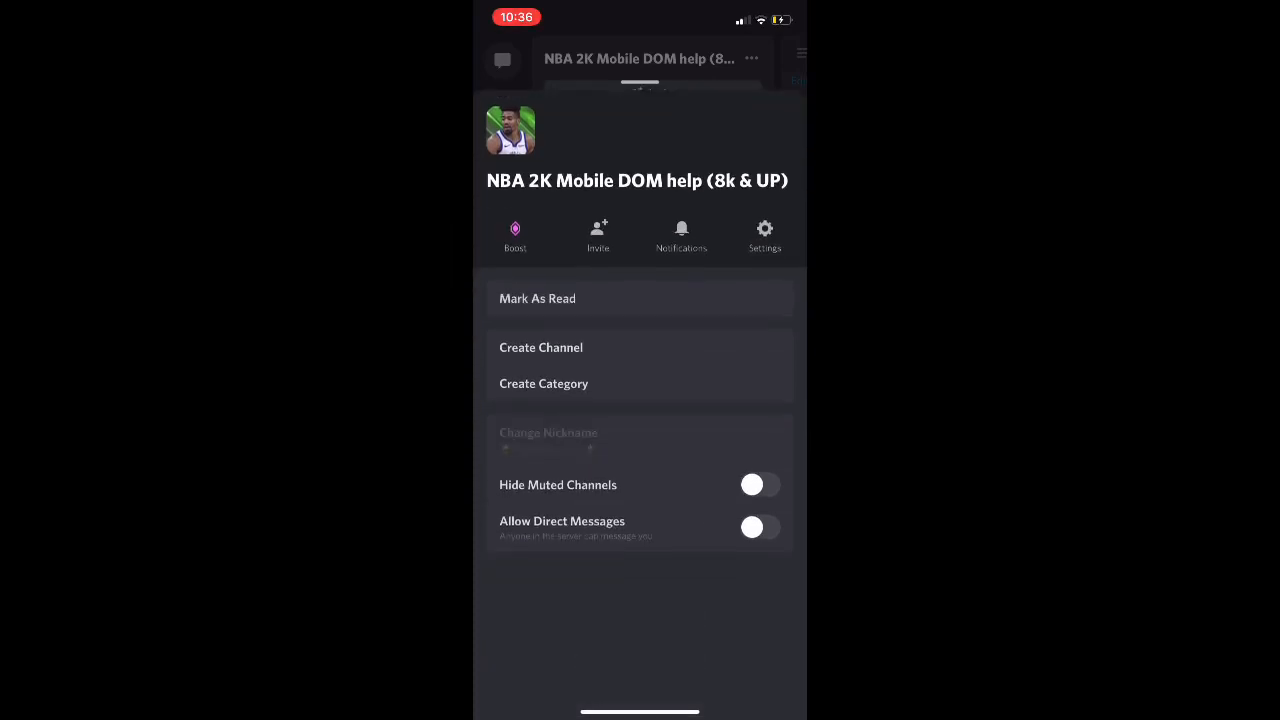
left_click(548, 432)
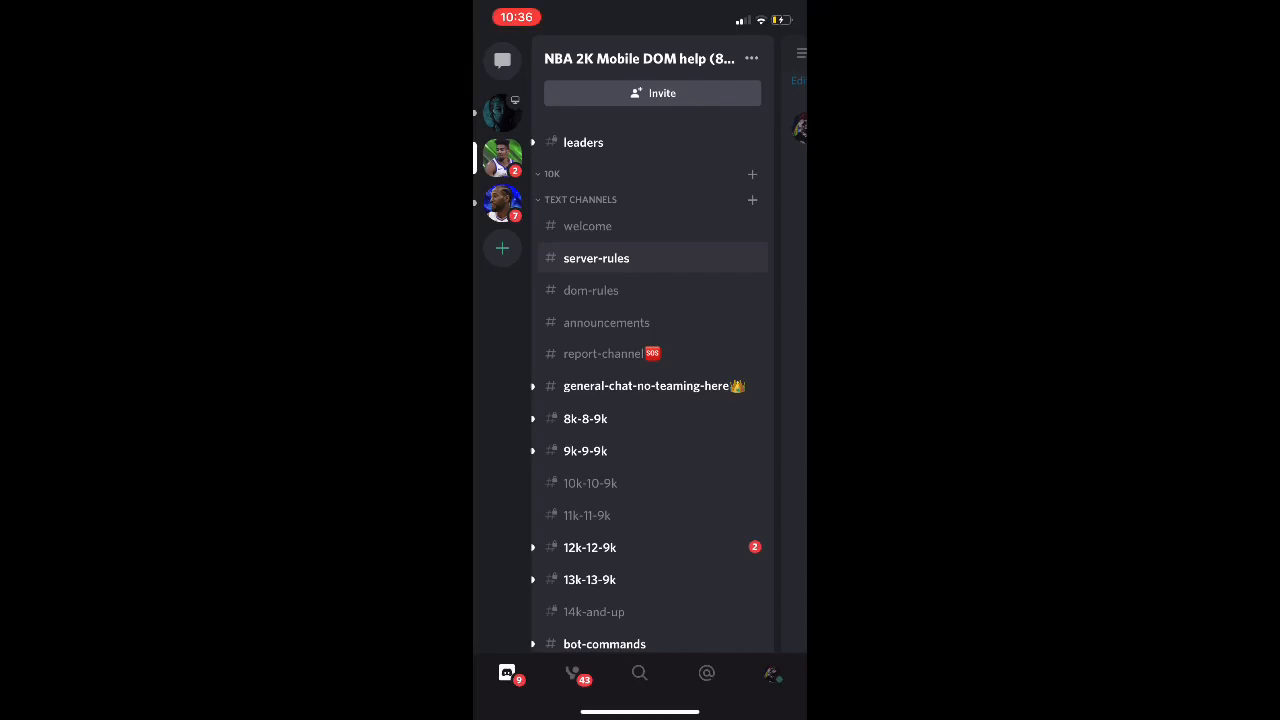
left_click(751, 58)
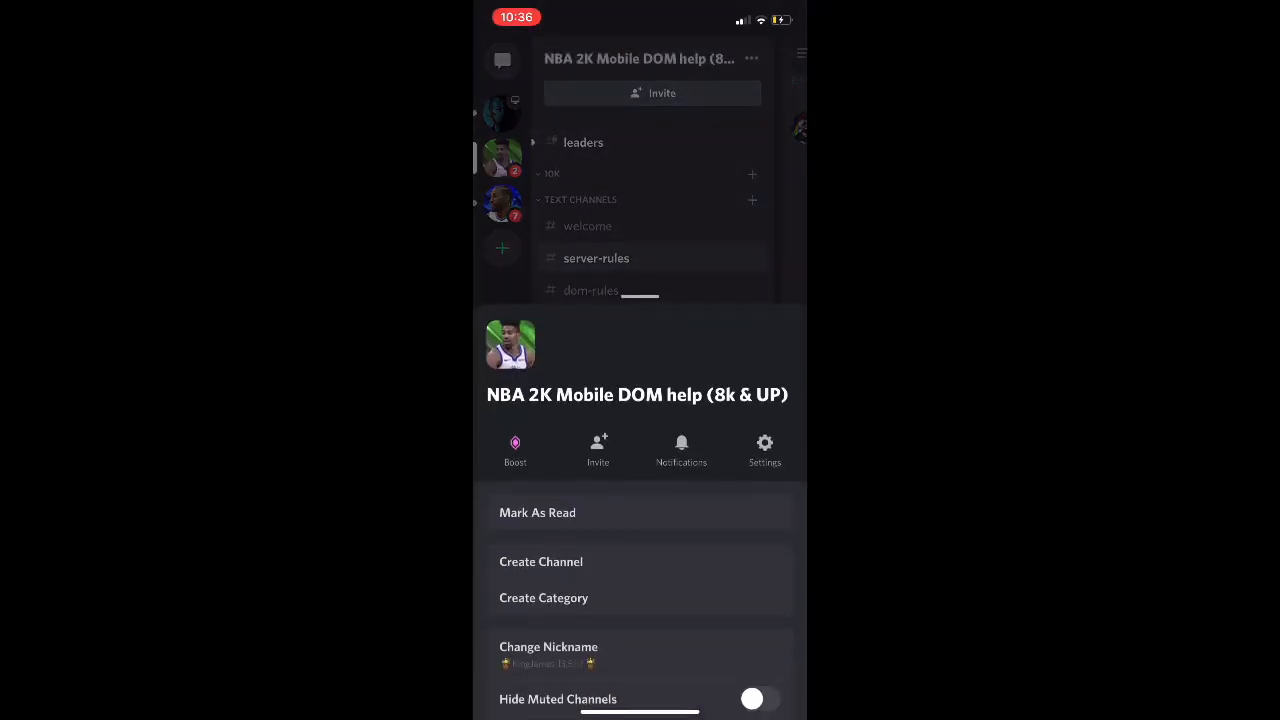
left_click(548, 646)
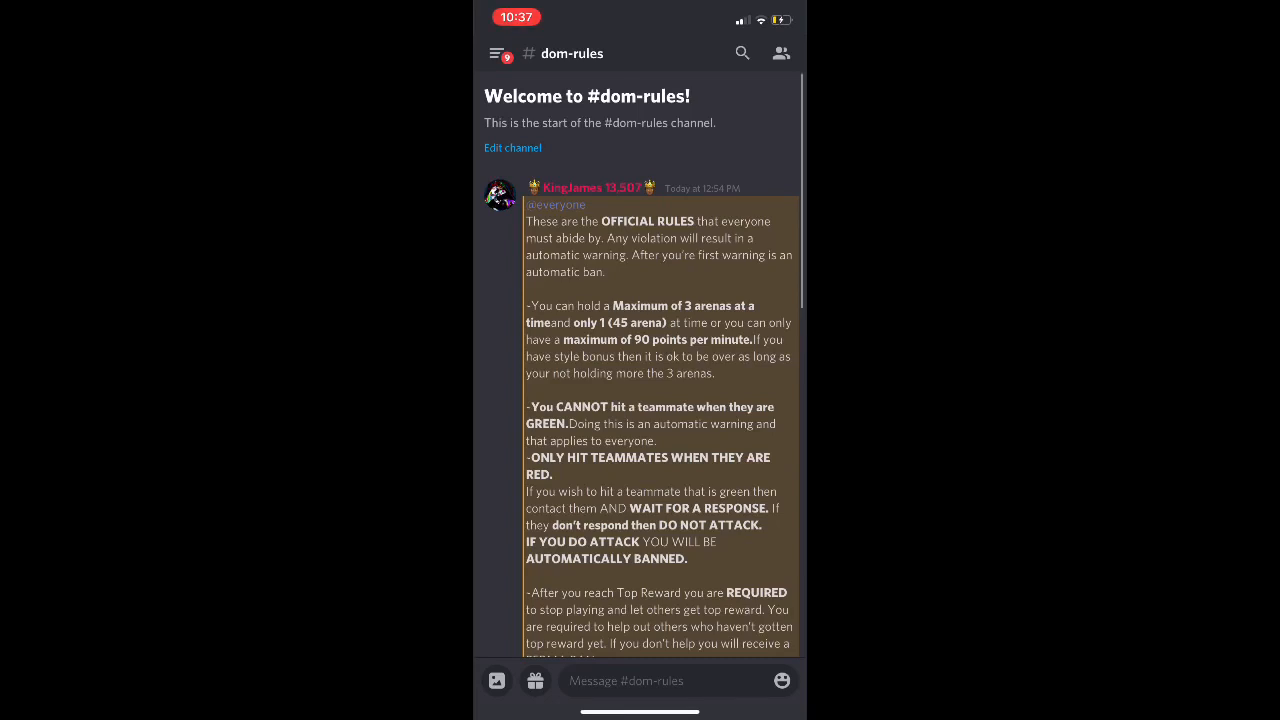
Scroll #dom-rules past the Top Reward and 250k teammate rules to the timed-waves announcement.
scroll("down", 3)
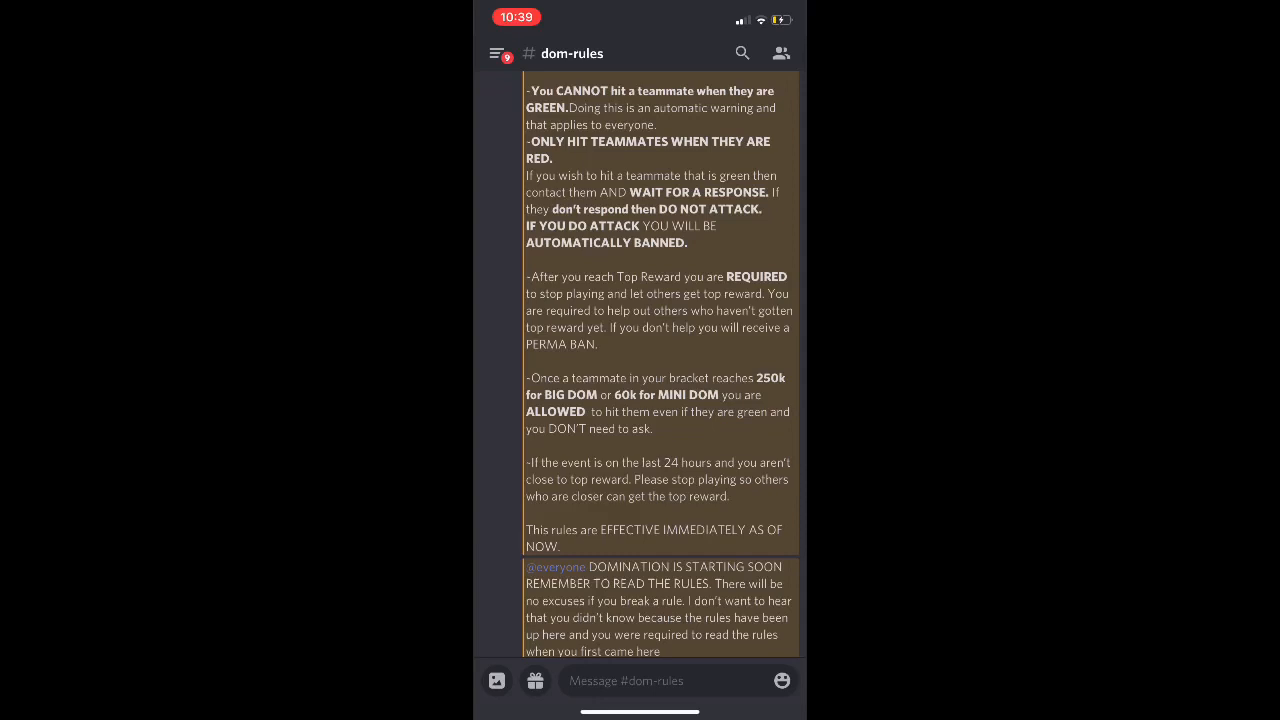
scroll("down", 3)
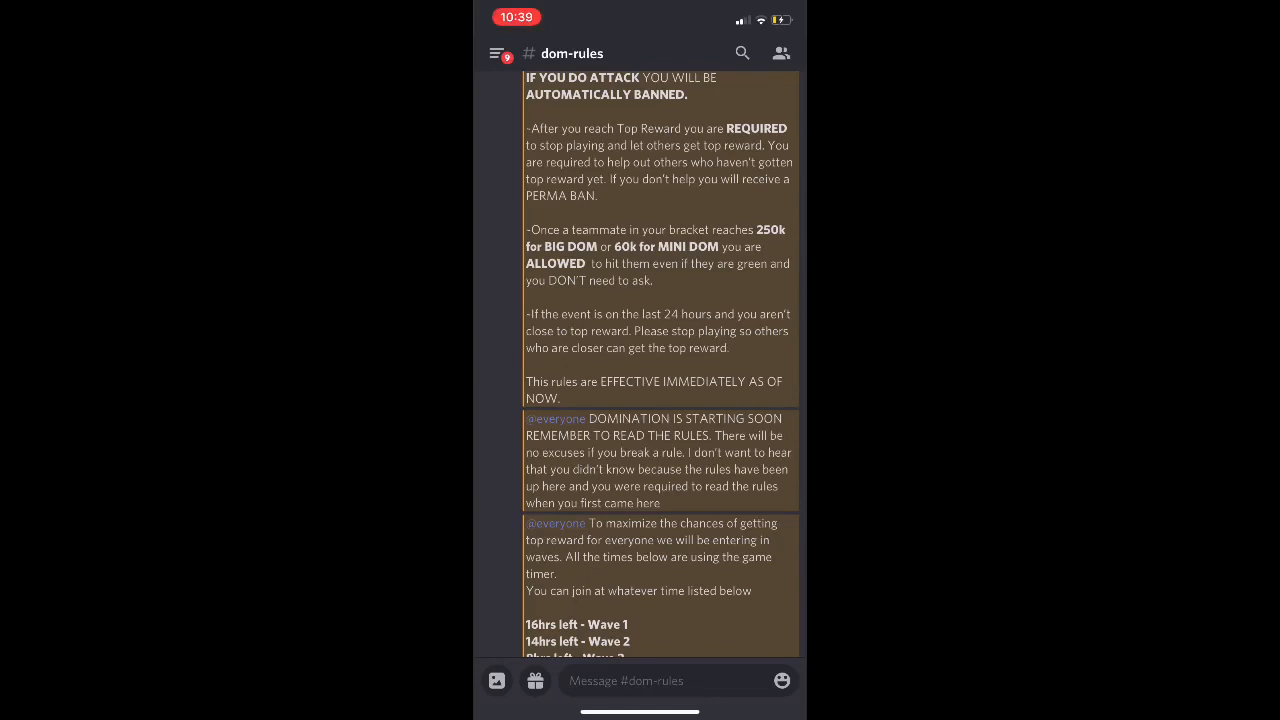
Scroll through the wave list to Wave 10 and the similar-power teaming note.
scroll("down", 3)
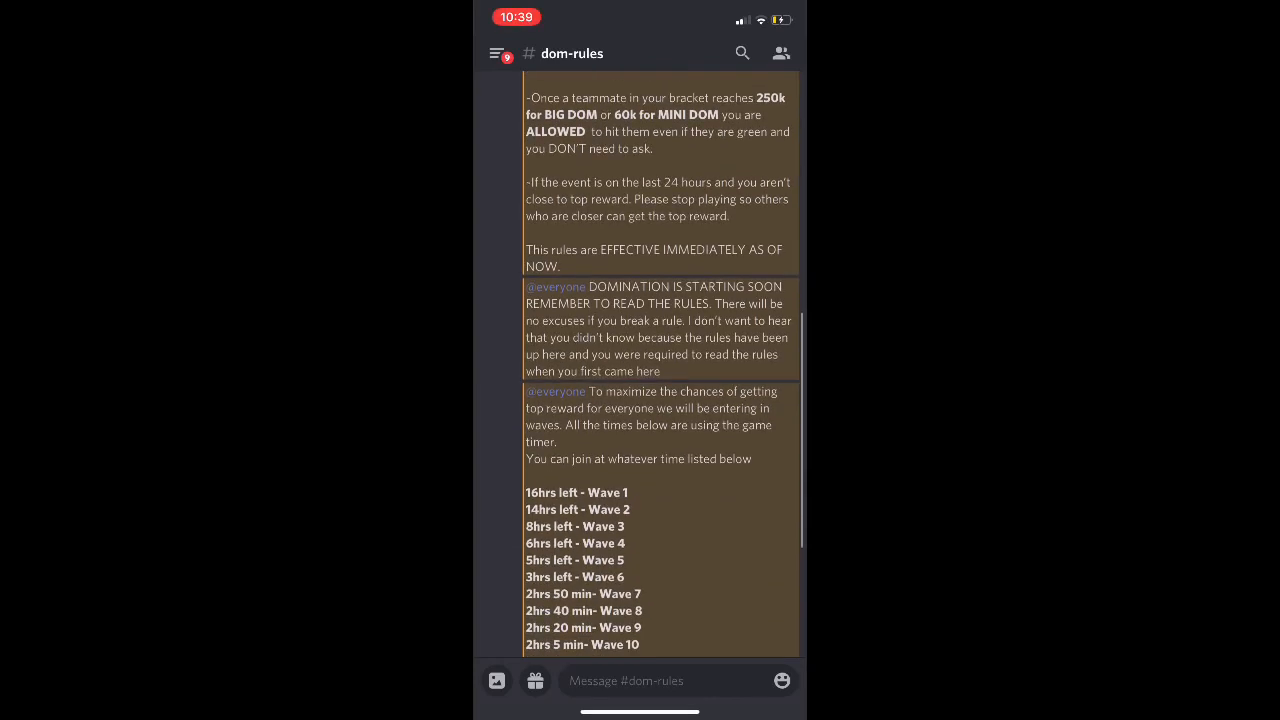
scroll("down", 3)
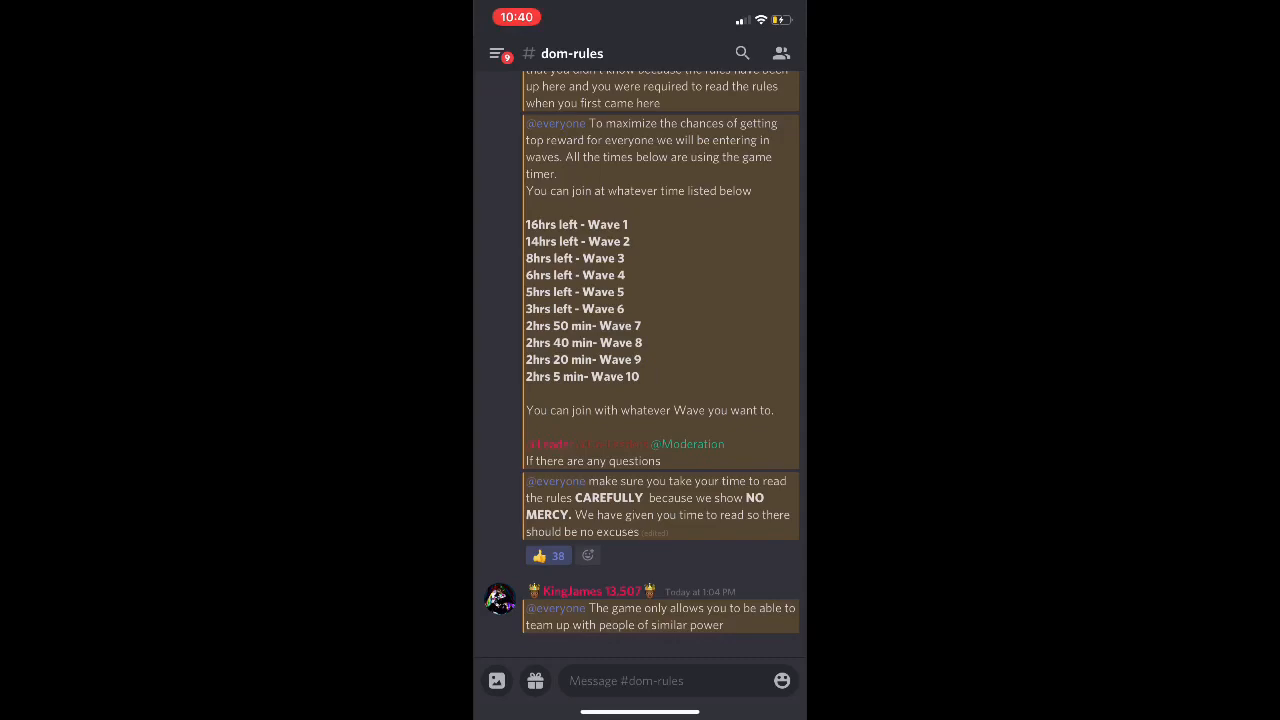
left_click(489, 53)
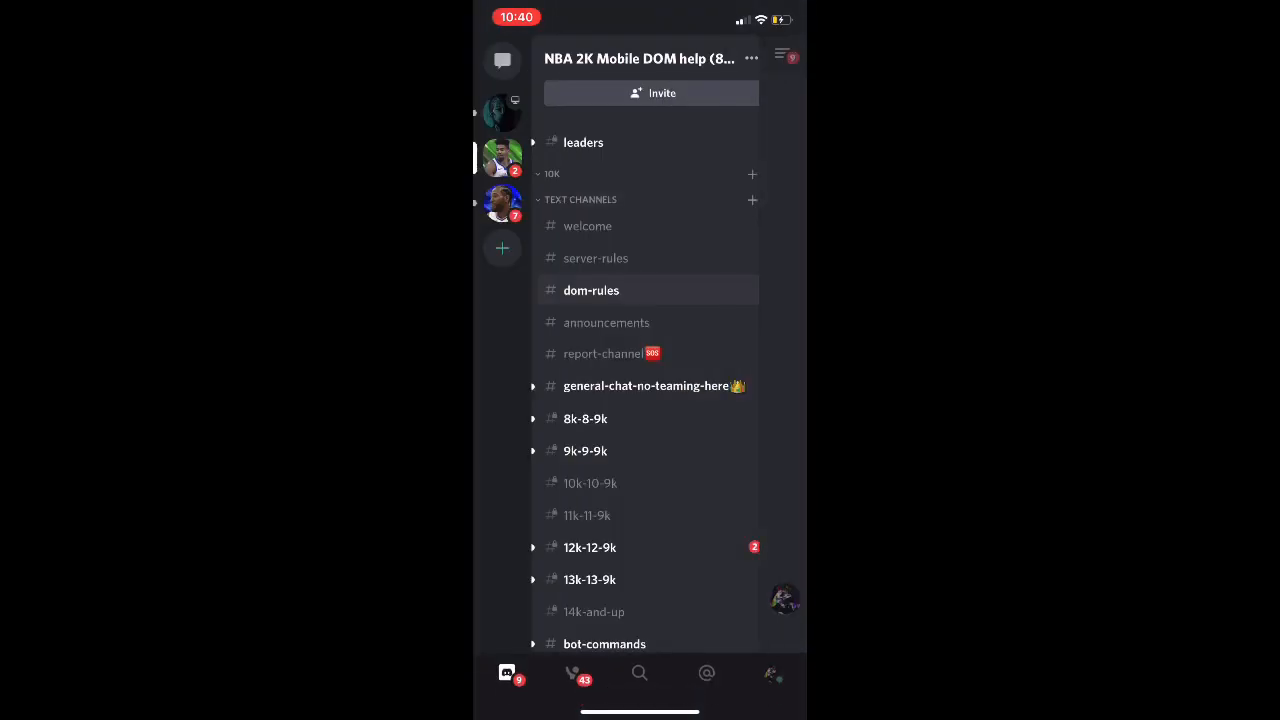
left_click(591, 290)
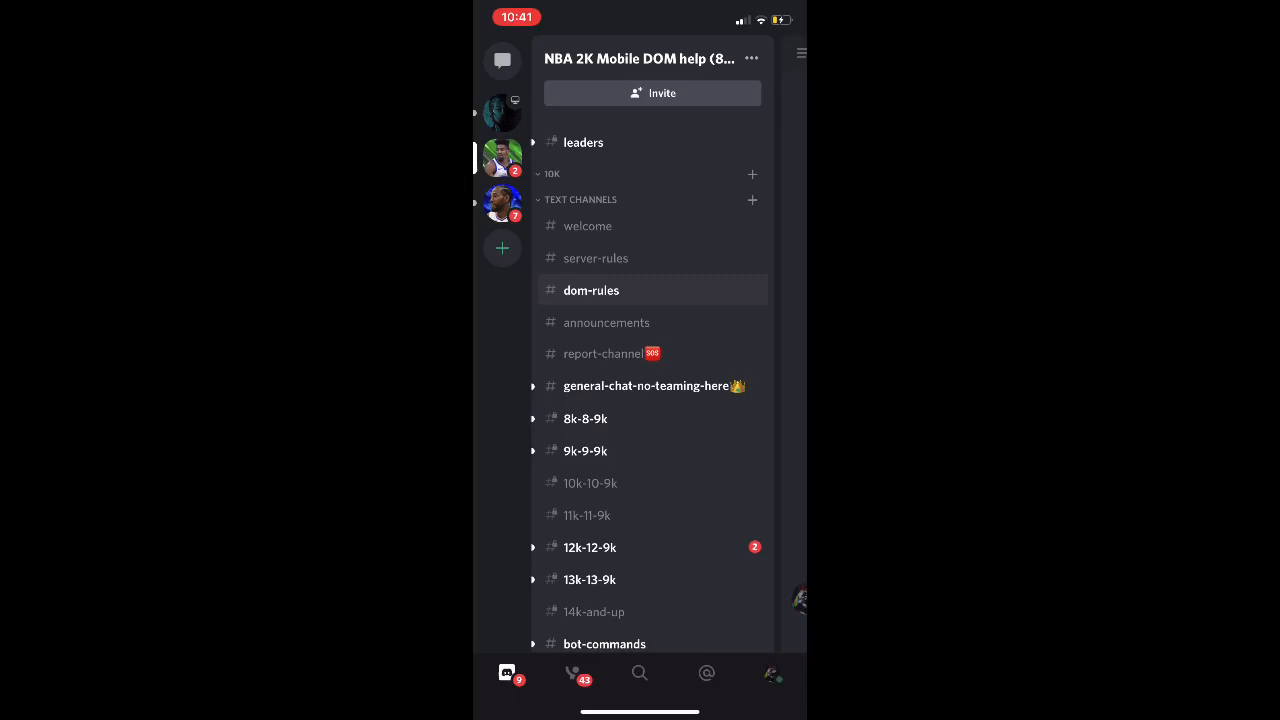
left_click(591, 290)
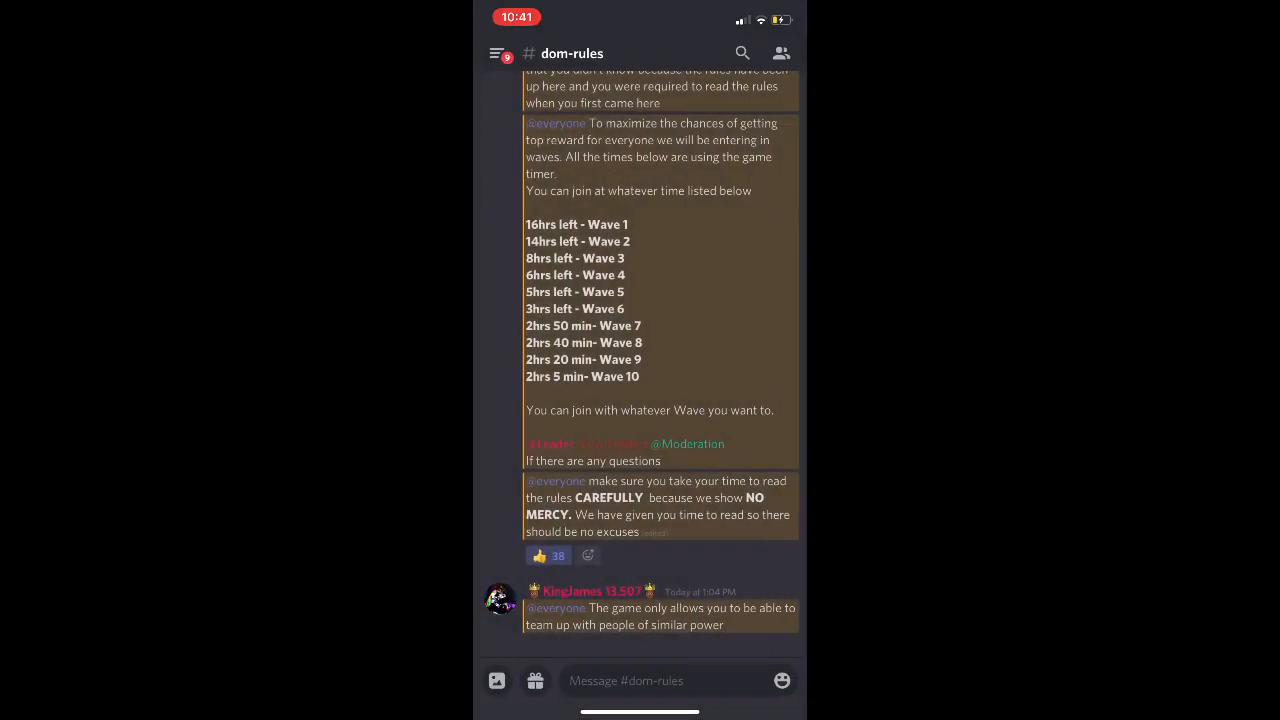